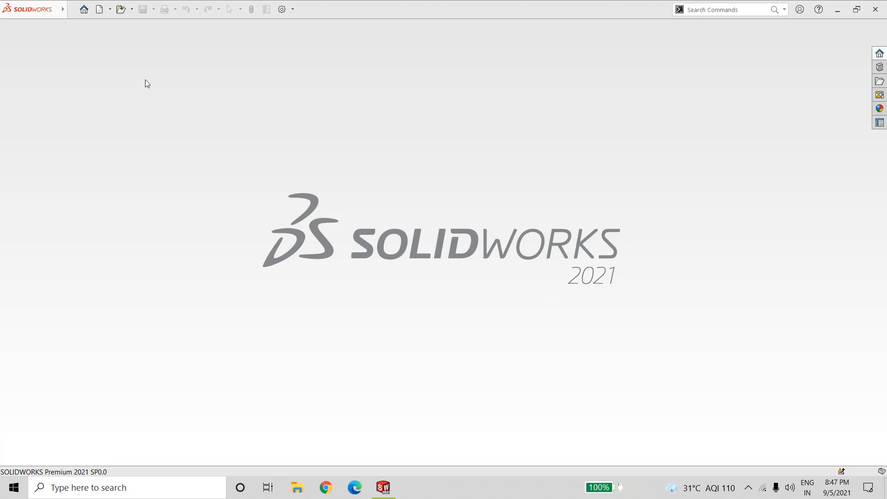
# - Create a new part document and assign AISI 1020 steel as its material
pyautogui.click(99, 9)
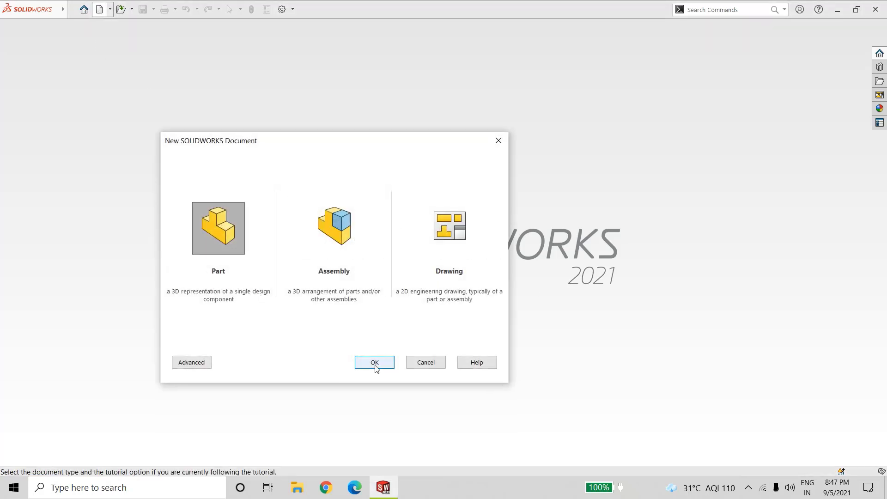
pyautogui.click(374, 362)
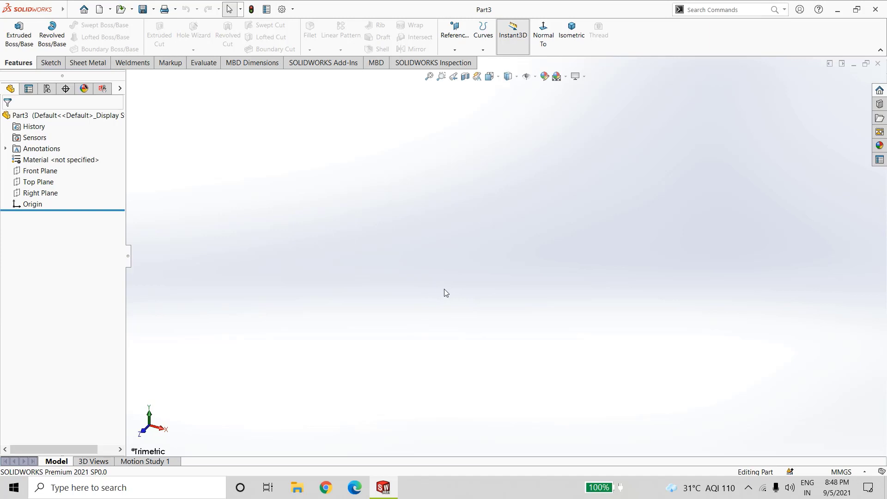
pyautogui.click(38, 159)
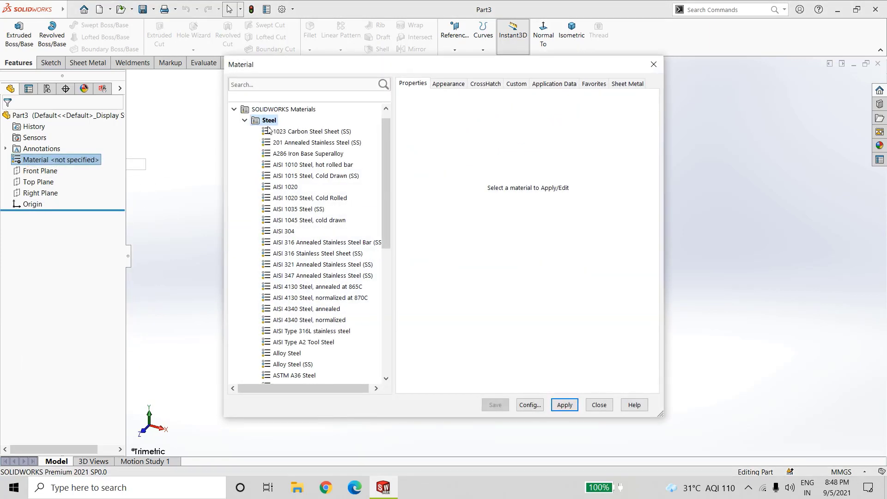
pyautogui.click(282, 187)
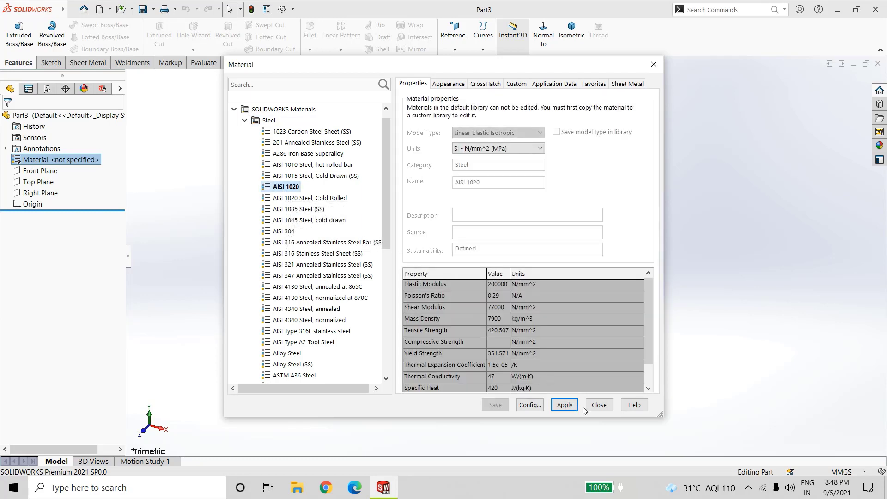
pyautogui.click(565, 404)
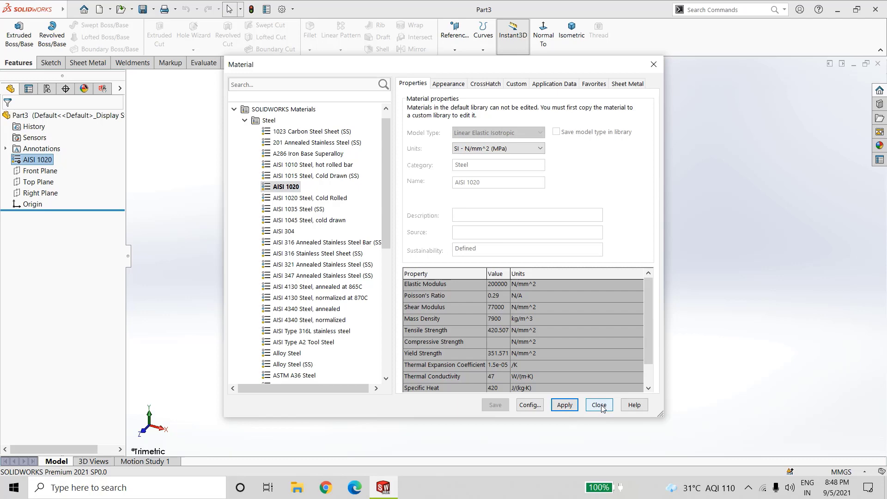
pyautogui.click(598, 405)
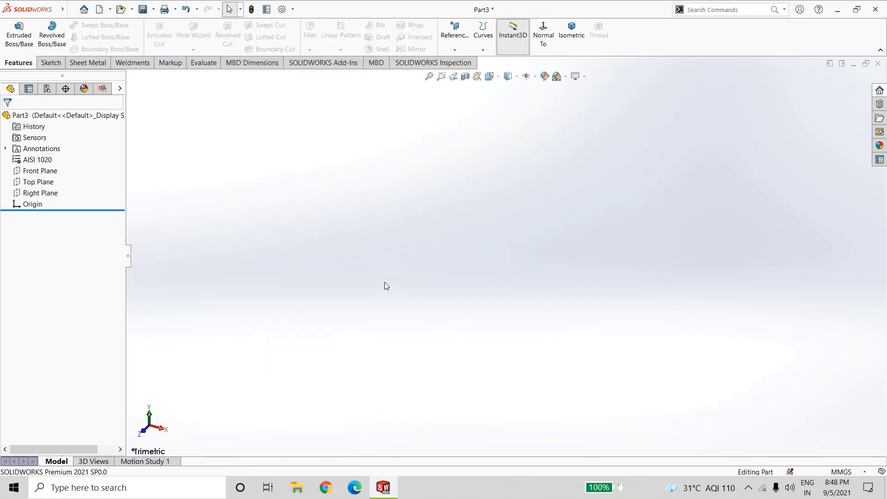
# - Sketch a dimensioned hexagon on the Top Plane and extrude it into the hex head
pyautogui.click(38, 182)
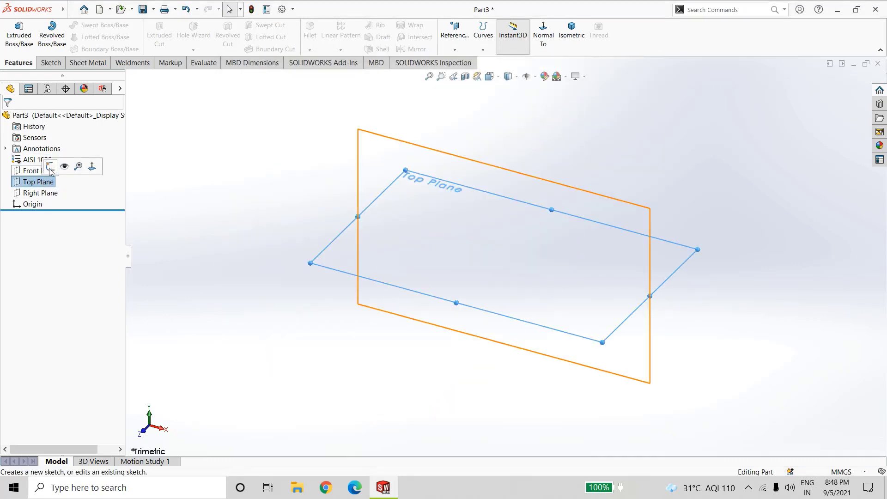
pyautogui.click(50, 167)
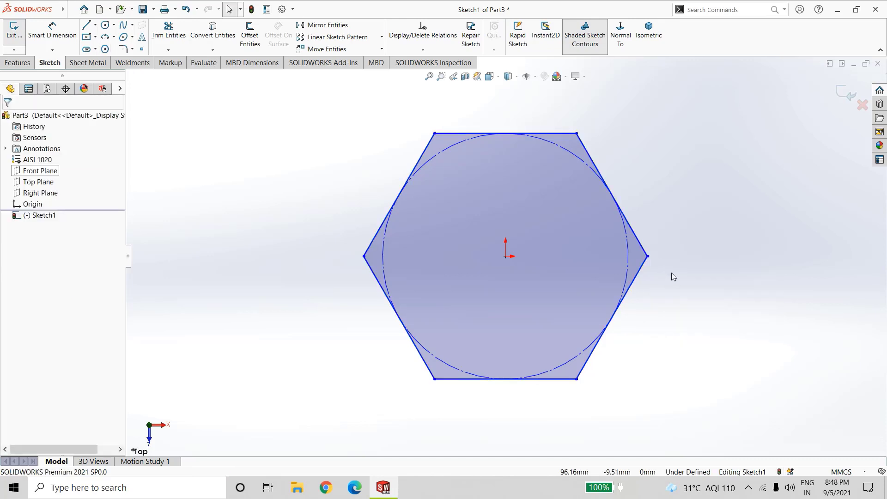
pyautogui.moveTo(580, 165)
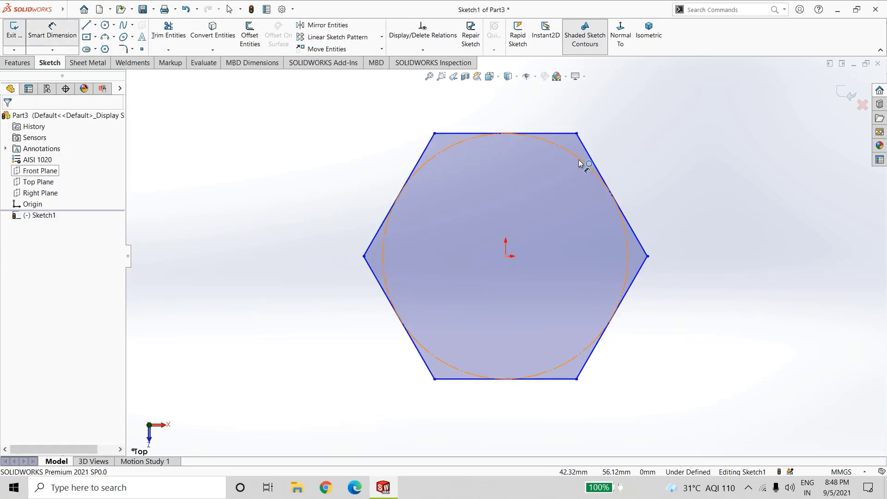
pyautogui.click(580, 163)
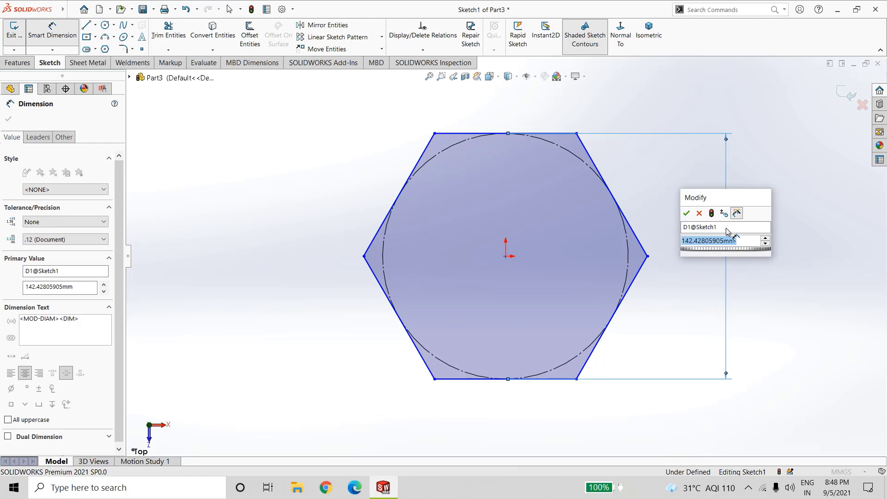
pyautogui.click(686, 212)
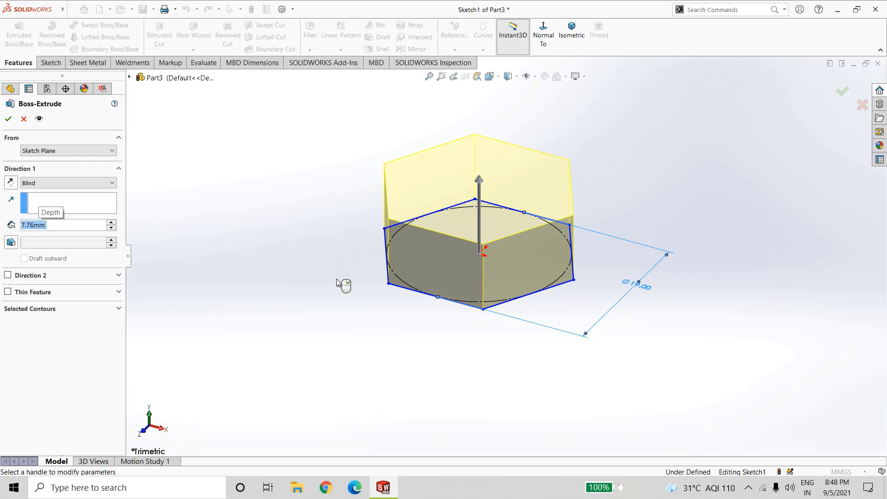
pyautogui.click(8, 118)
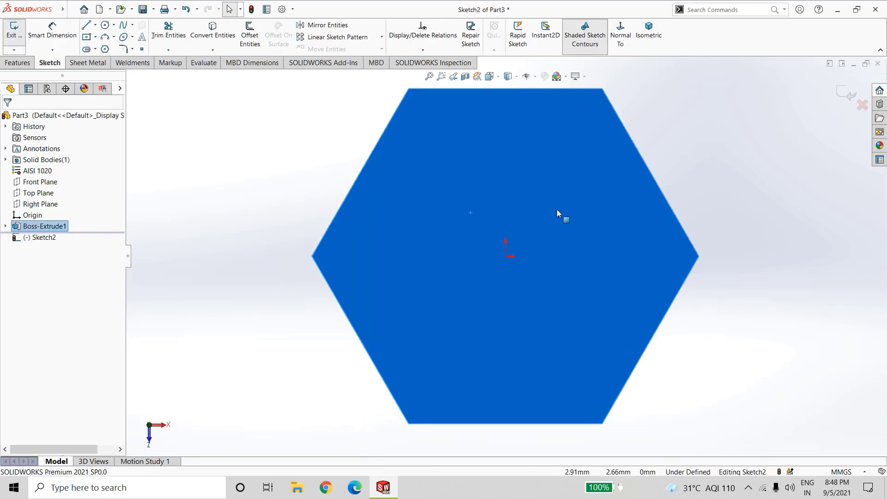
# - Draw a circle from the origin tangent to the hexagon's flats on the head's top face
pyautogui.click(105, 25)
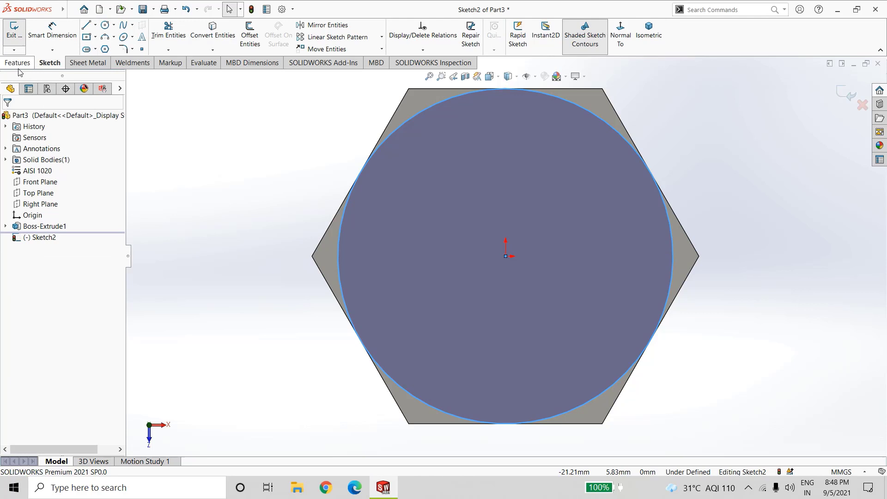
pyautogui.click(17, 62)
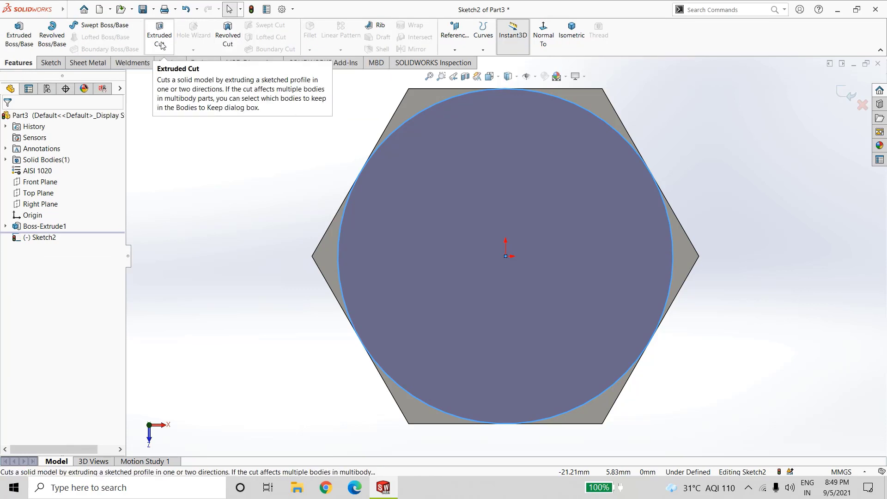
# - Cut Through All outside the circle with Flip side to cut and a 60° draft to chamfer the head
pyautogui.click(158, 35)
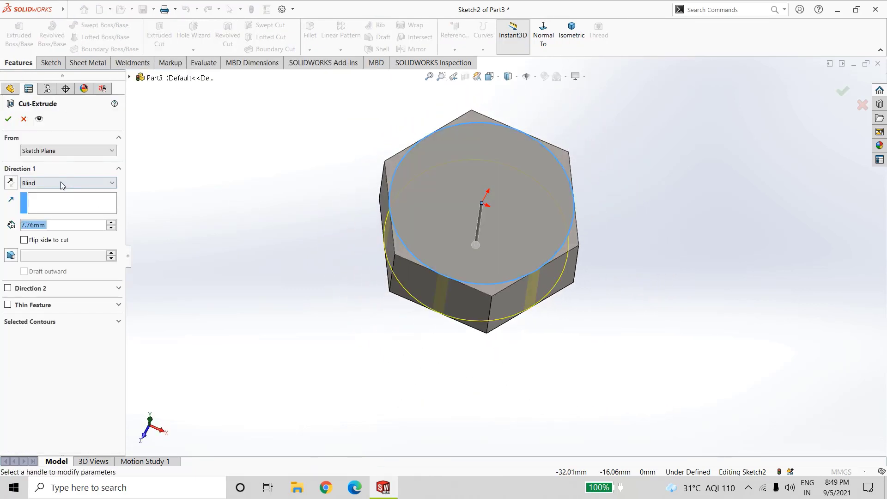
pyautogui.click(63, 183)
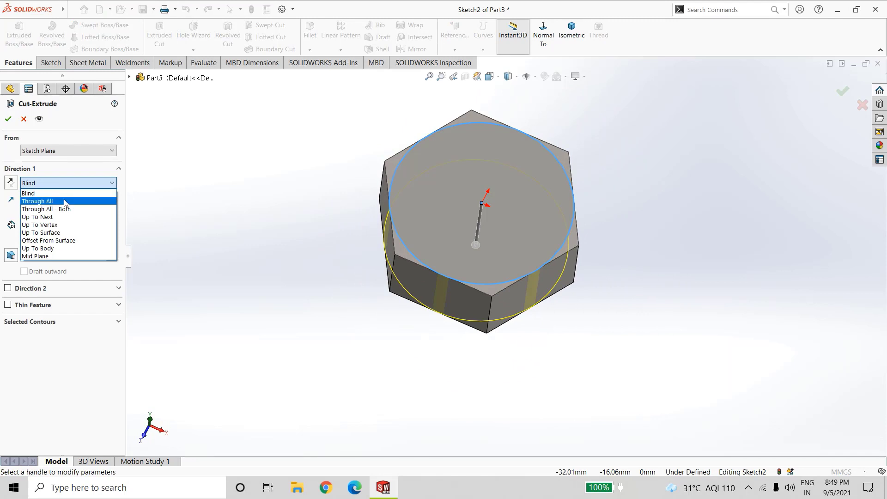
pyautogui.click(37, 201)
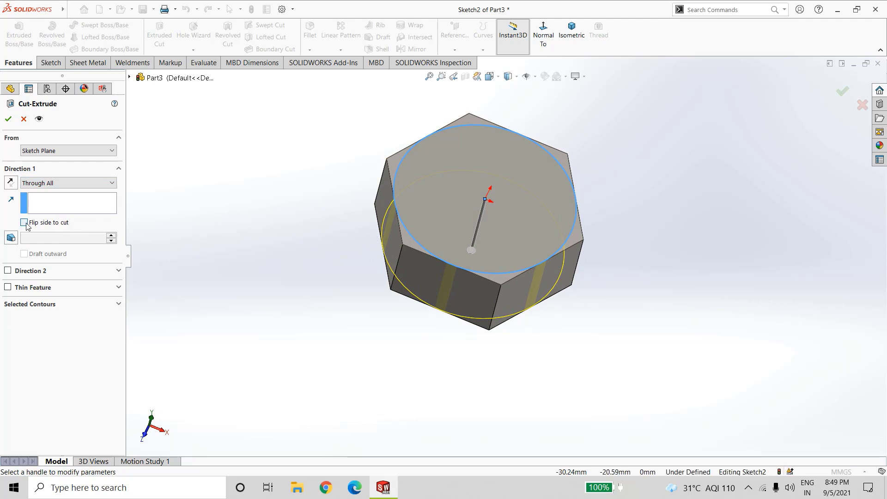
pyautogui.click(24, 222)
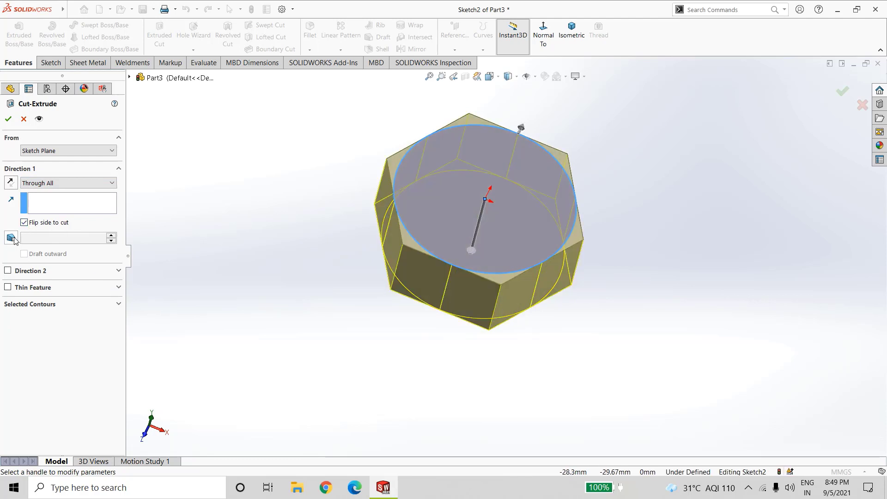
pyautogui.click(11, 238)
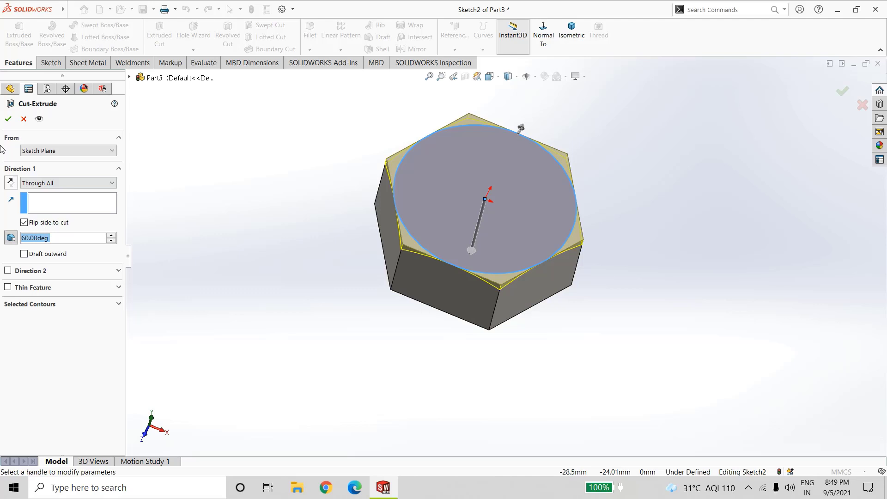
pyautogui.click(7, 118)
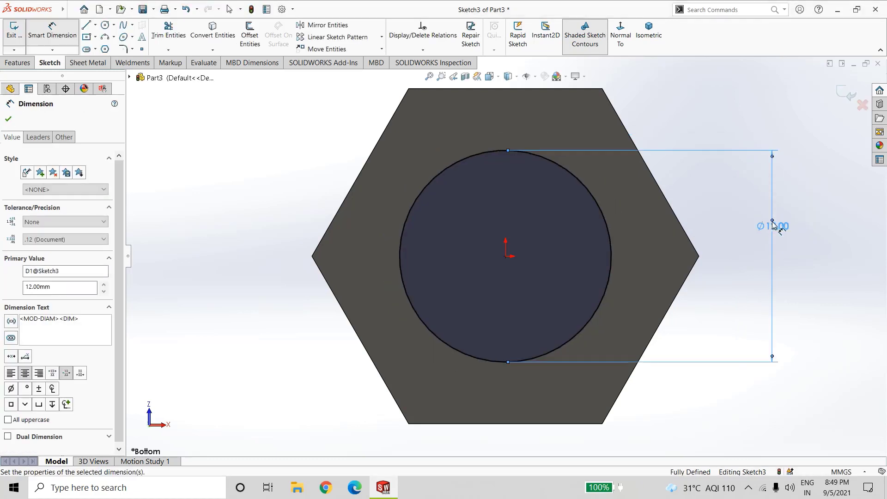
# - Finish the 12 mm circle sketch on the head's underside and return to the feature commands
pyautogui.click(17, 62)
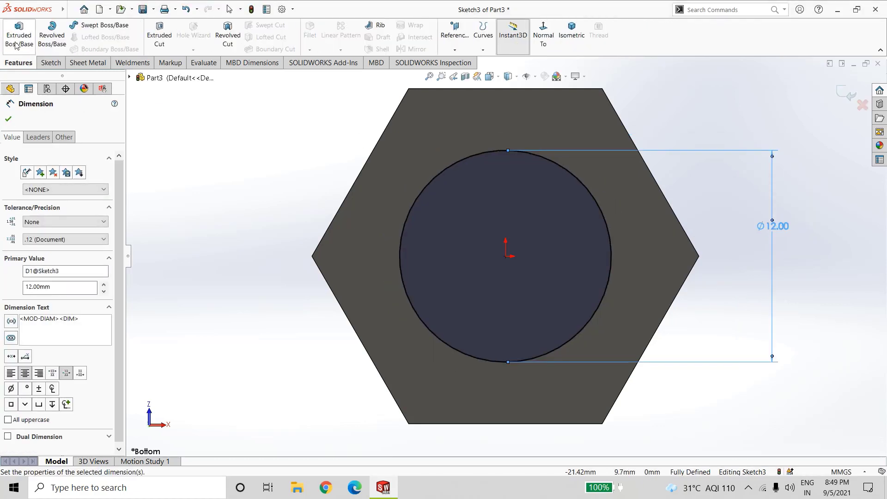
# - Extrude the 12 mm circle into the bolt's cylindrical shank below the head
pyautogui.click(17, 28)
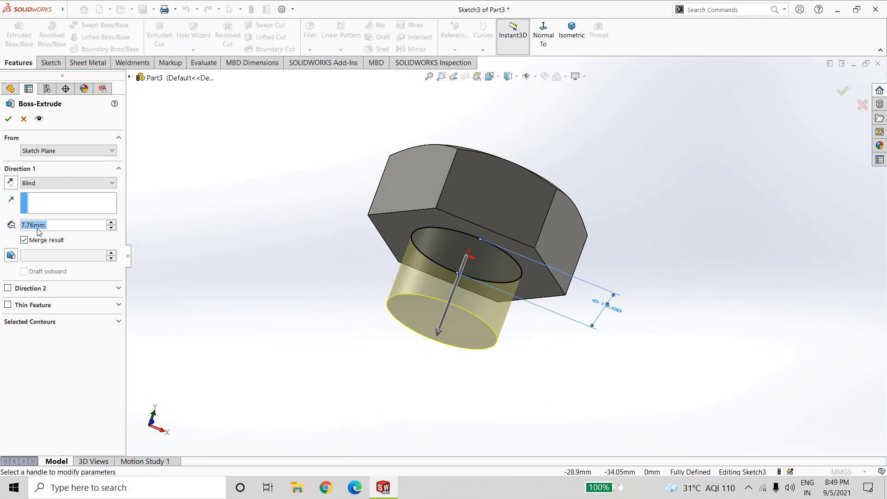
pyautogui.write('3')
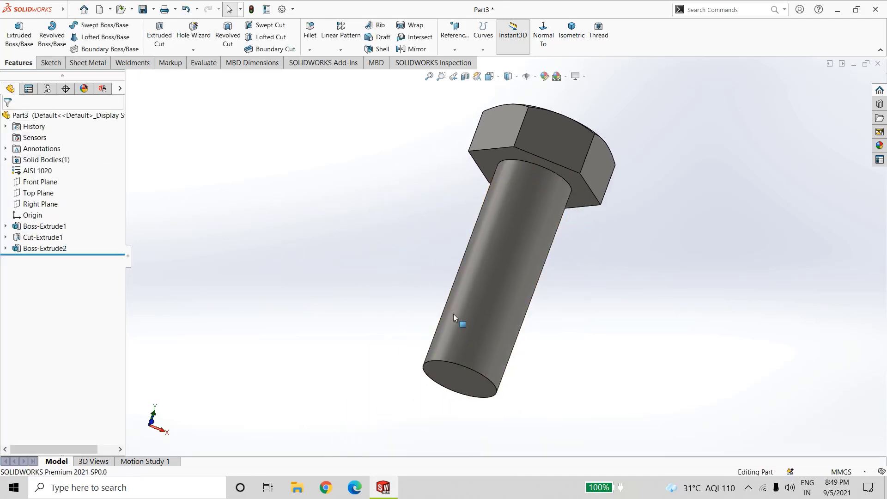
pyautogui.click(193, 49)
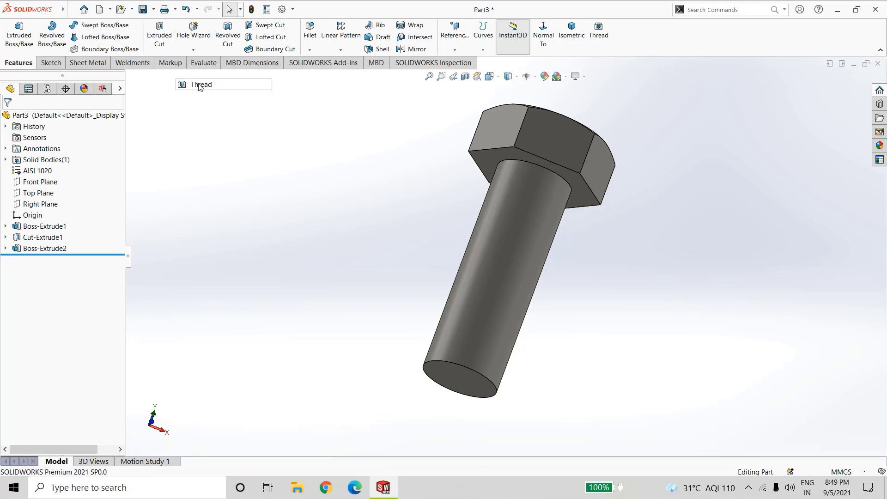
# - Add an M12x1.5 Metric Die cut thread, 25 mm long, offset 5 mm from the shank's end edge
pyautogui.click(599, 28)
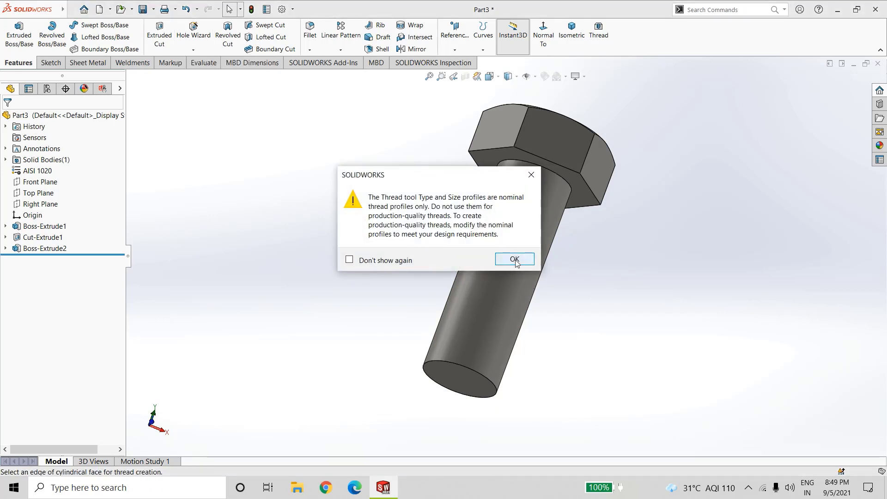
pyautogui.click(513, 258)
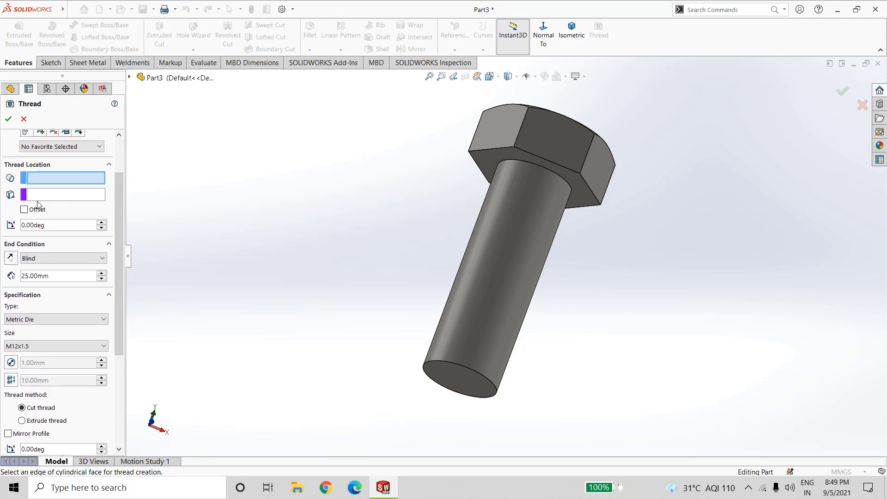
pyautogui.click(458, 376)
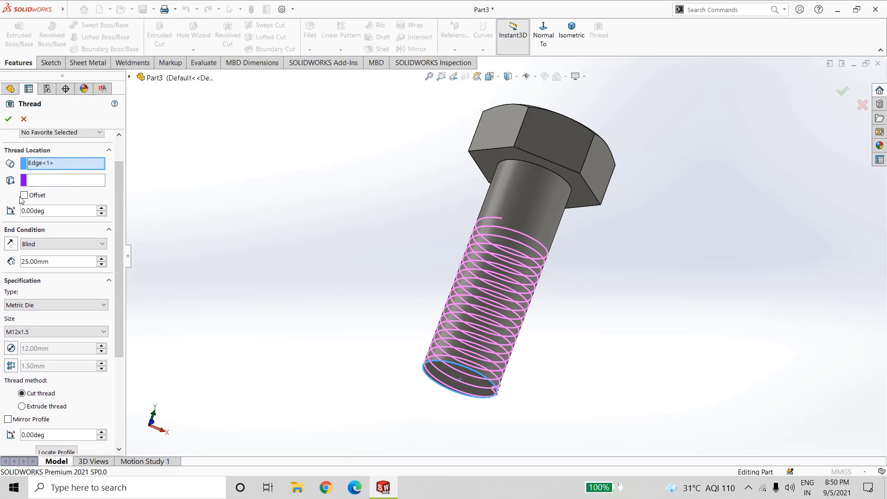
pyautogui.click(24, 196)
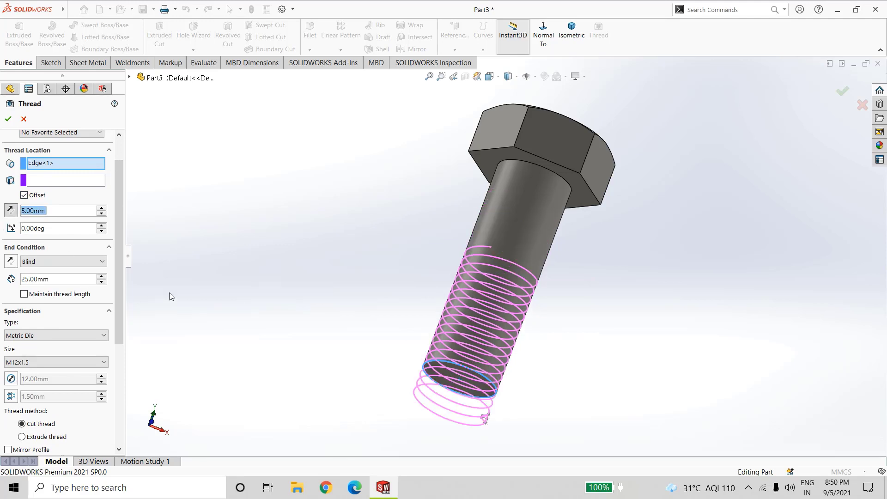
pyautogui.scroll(-3)
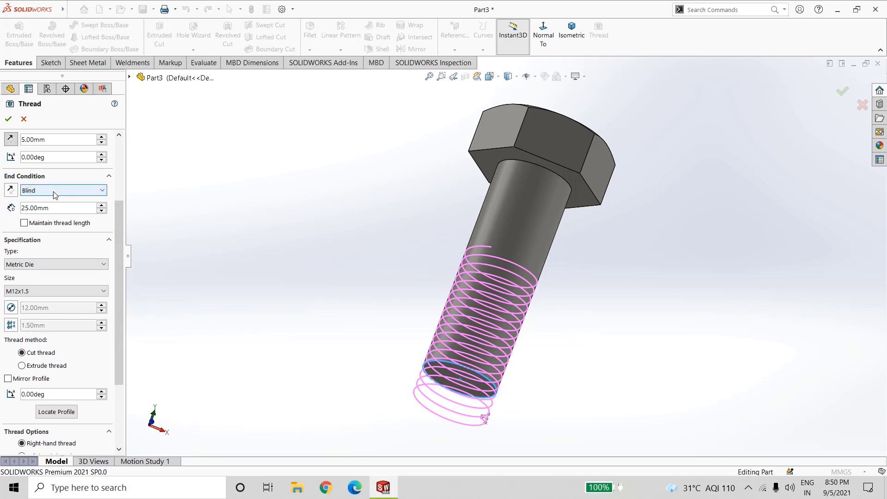
pyautogui.moveTo(56, 208)
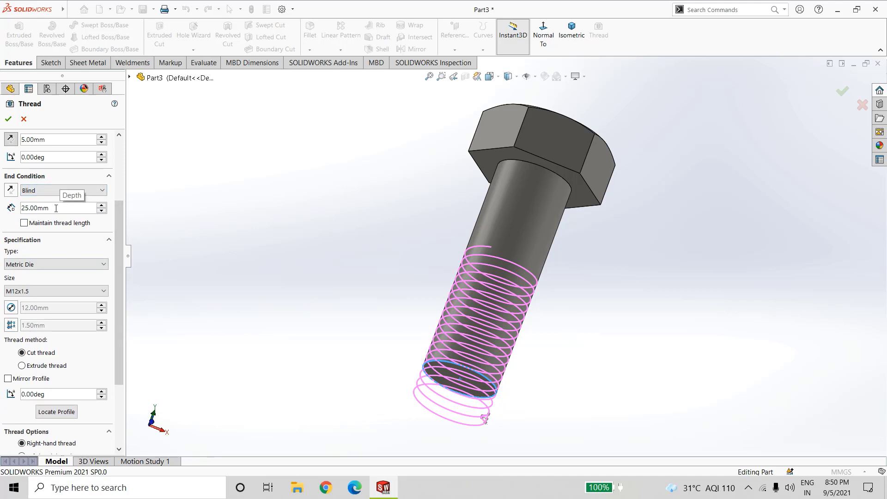
pyautogui.moveTo(140, 283)
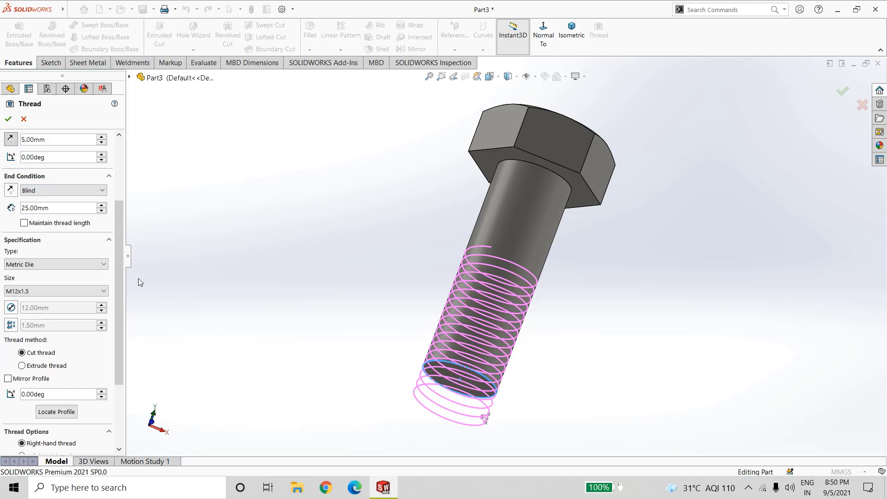
pyautogui.scroll(-3)
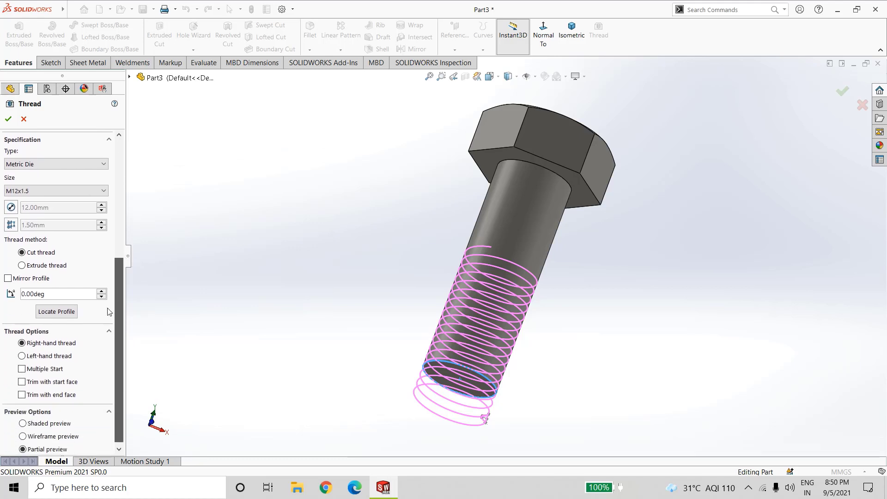
pyautogui.click(51, 190)
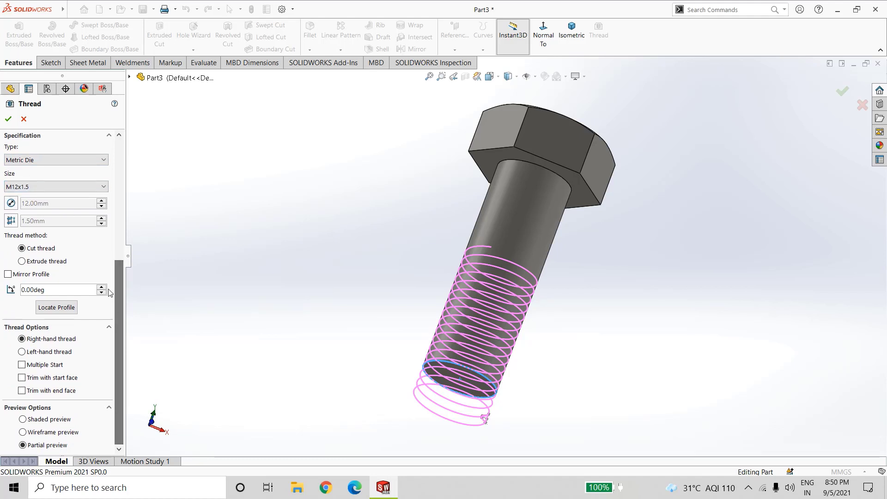
pyautogui.moveTo(79, 343)
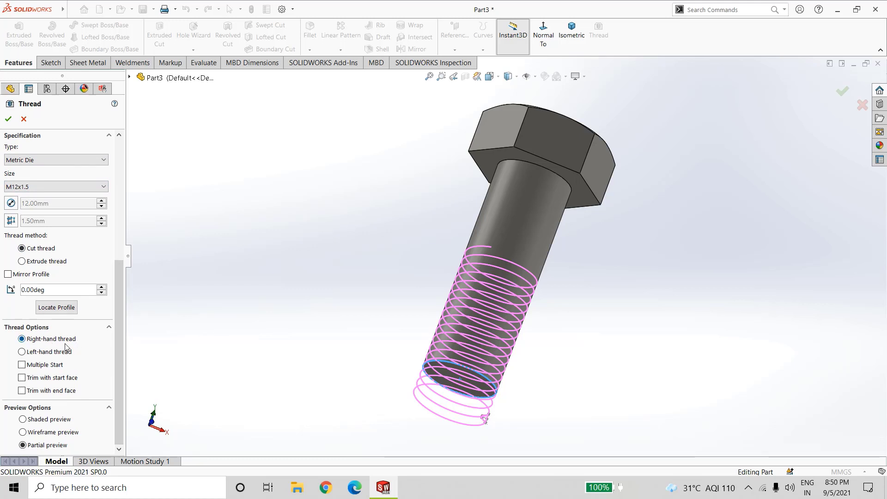
pyautogui.moveTo(17, 142)
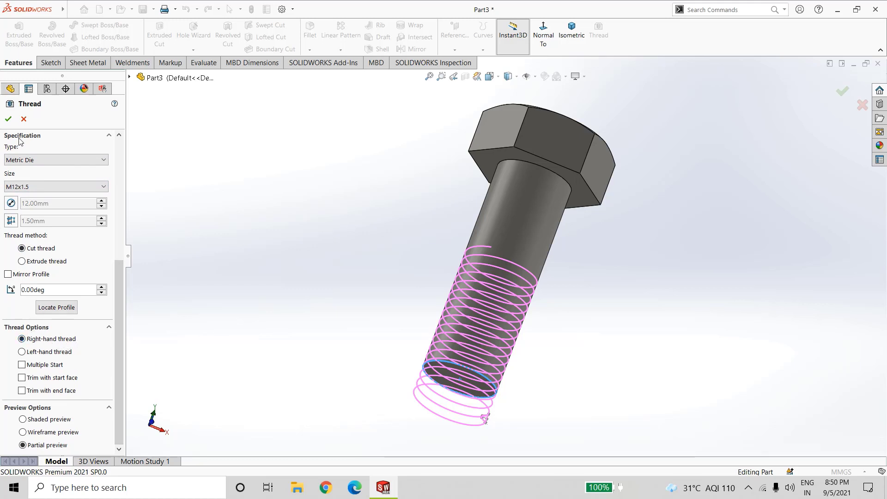
pyautogui.click(9, 118)
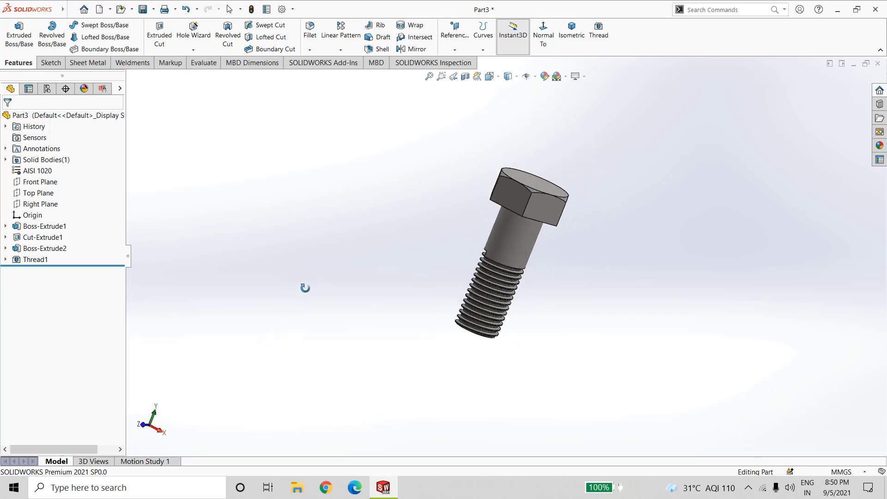
# - Show the bolt in isometric view and begin saving it into the Swivel Machine folder
pyautogui.click(571, 29)
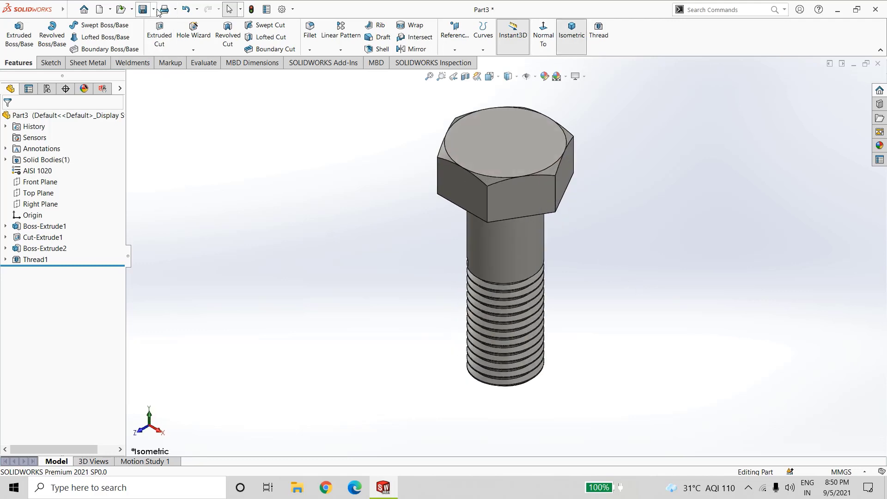
pyautogui.click(143, 8)
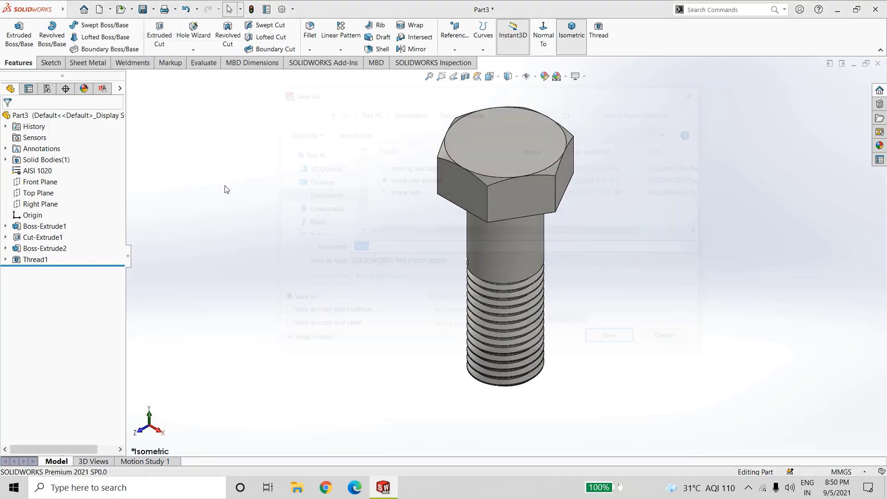
pyautogui.write('mo')
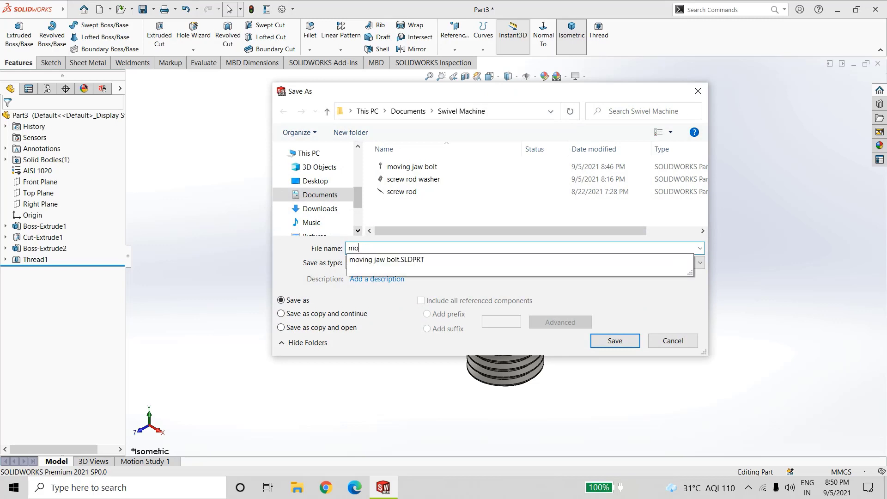